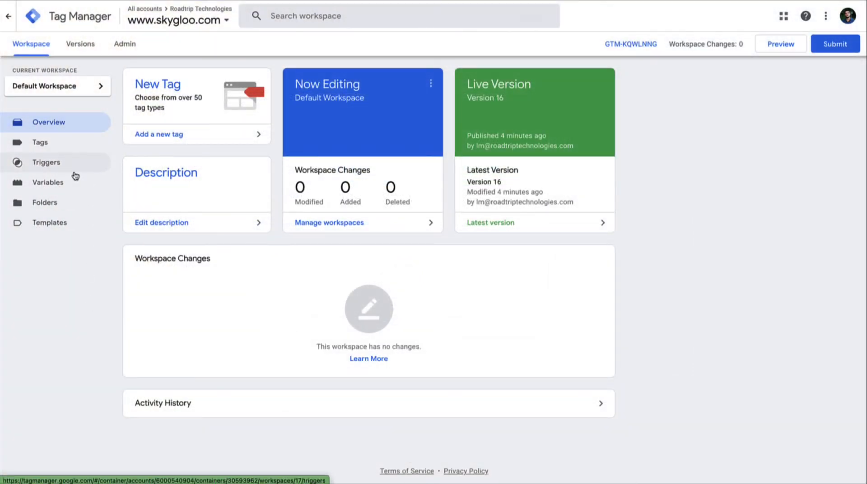
{"action": "mouse_move", "coordinate": [336, 46]}
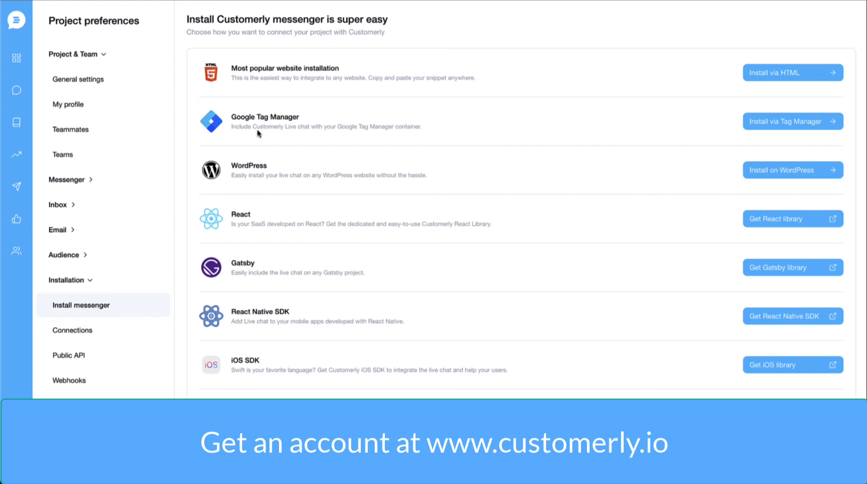
- Create a new tag named 'Customerly Live Chat' and choose Custom HTML as its type
{"action": "left_click", "coordinate": [792, 121]}
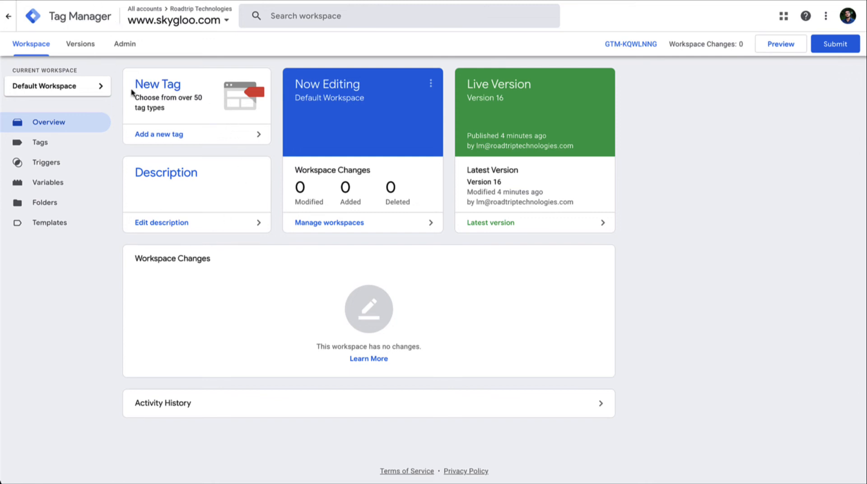
{"action": "left_click", "coordinate": [158, 134]}
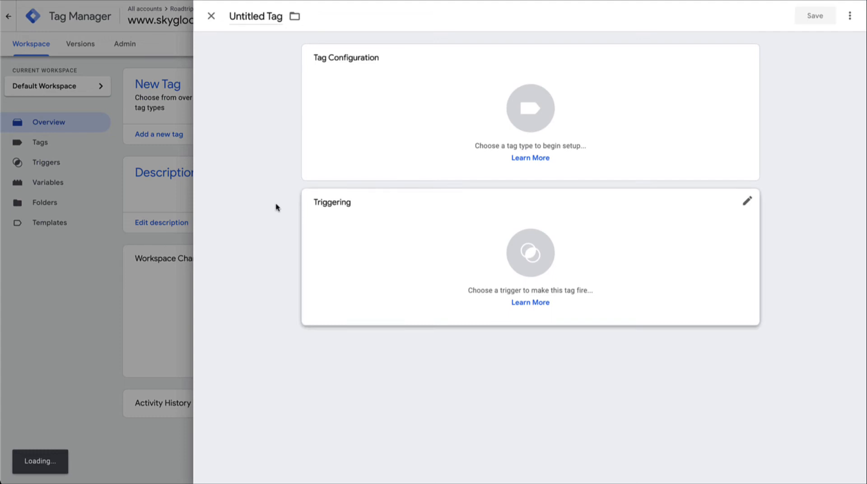
{"action": "type", "text": "c"}
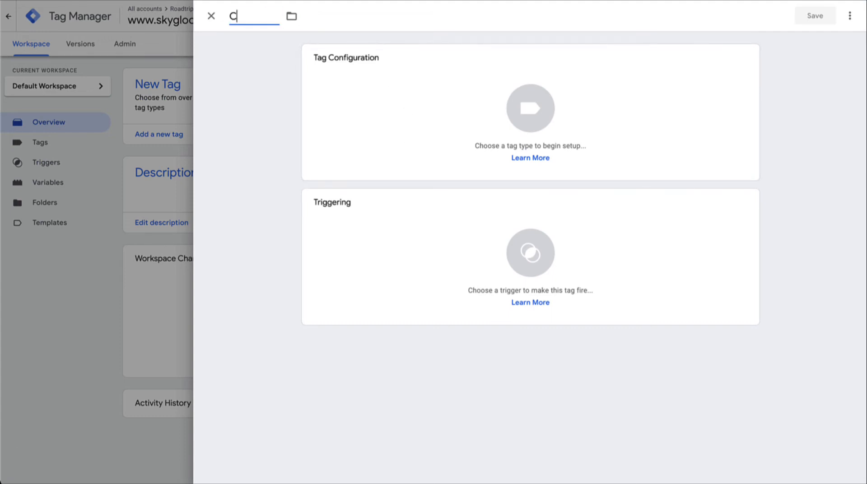
{"action": "type", "text": "Customerly Live Ch"}
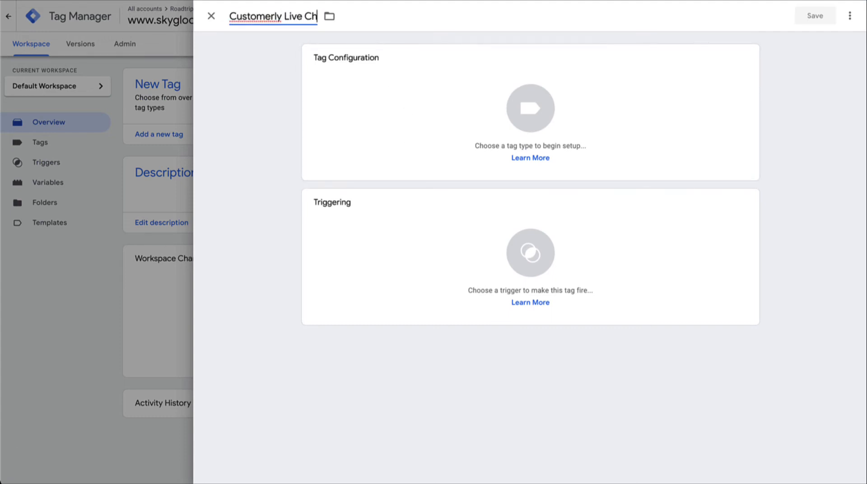
{"action": "left_click", "coordinate": [529, 107]}
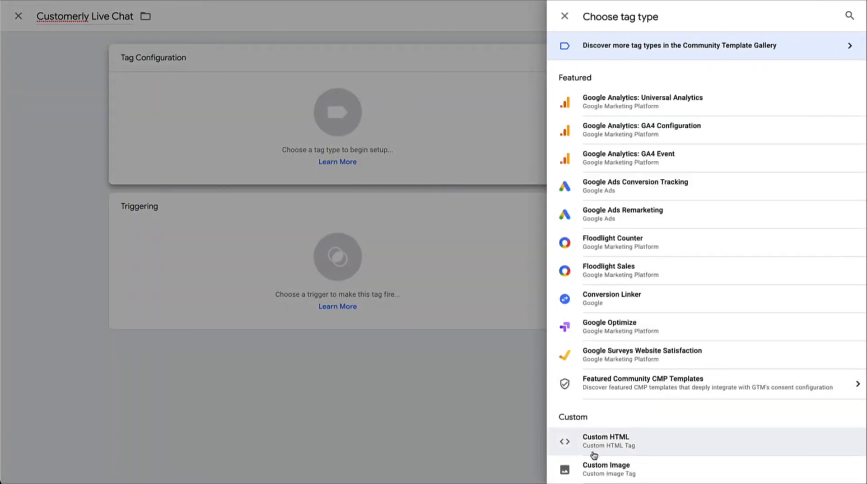
{"action": "left_click", "coordinate": [605, 441]}
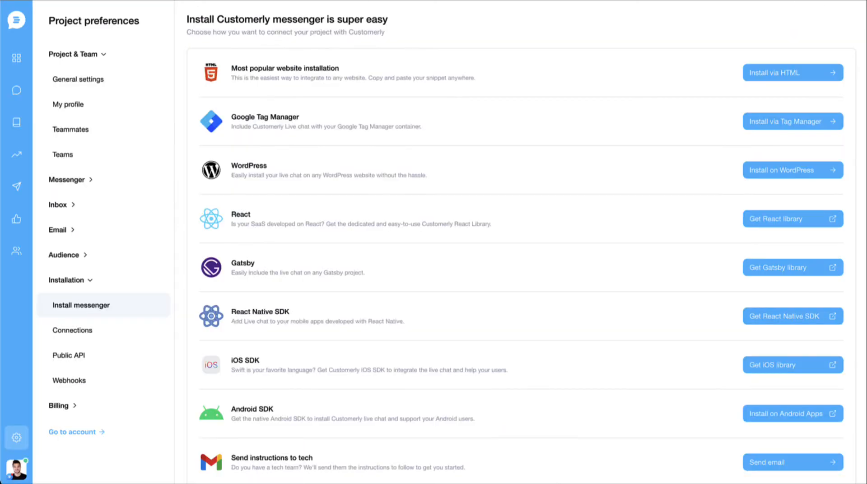
{"action": "mouse_move", "coordinate": [16, 438]}
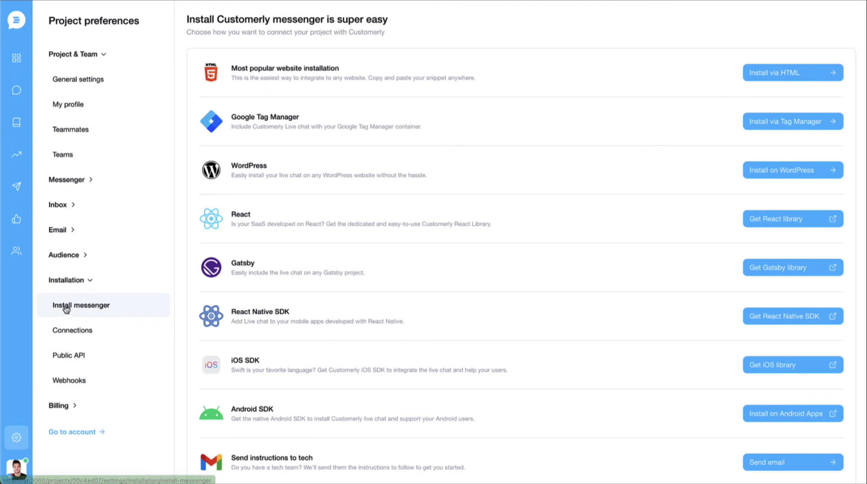
{"action": "mouse_move", "coordinate": [177, 258]}
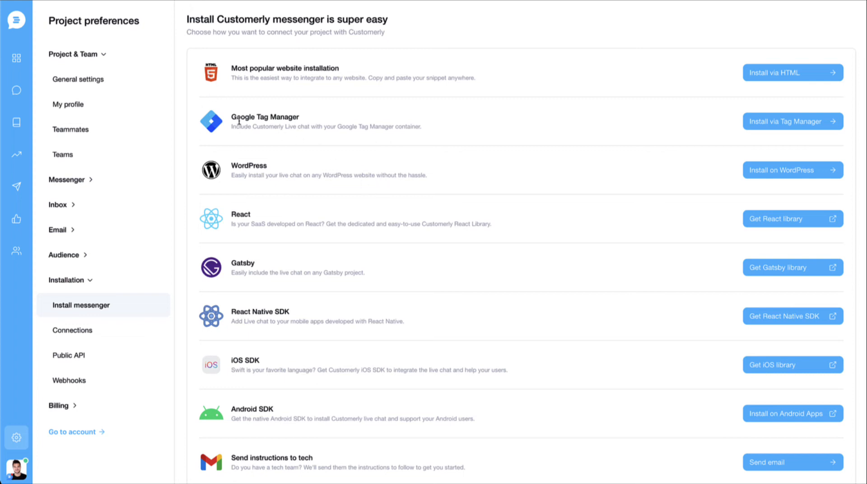
{"action": "mouse_move", "coordinate": [490, 138]}
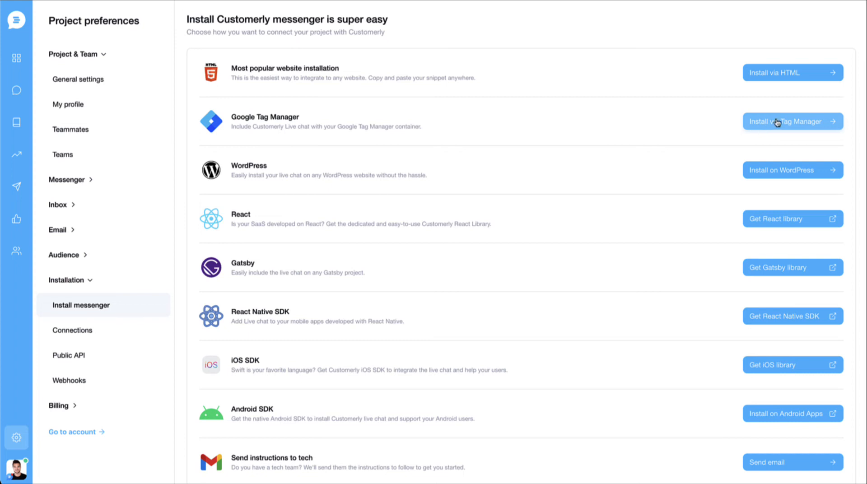
- Copy Customerly's live chat snippet from the Install via Tag Manager page
{"action": "left_click", "coordinate": [793, 121]}
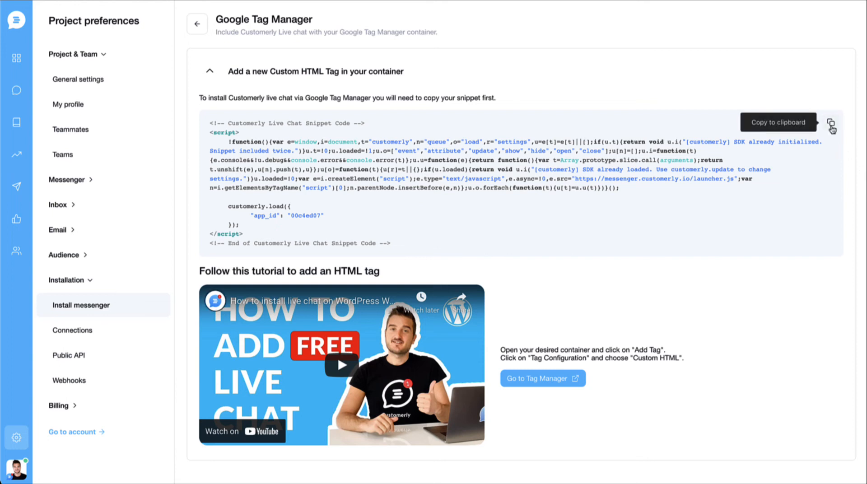
{"action": "left_click", "coordinate": [831, 122]}
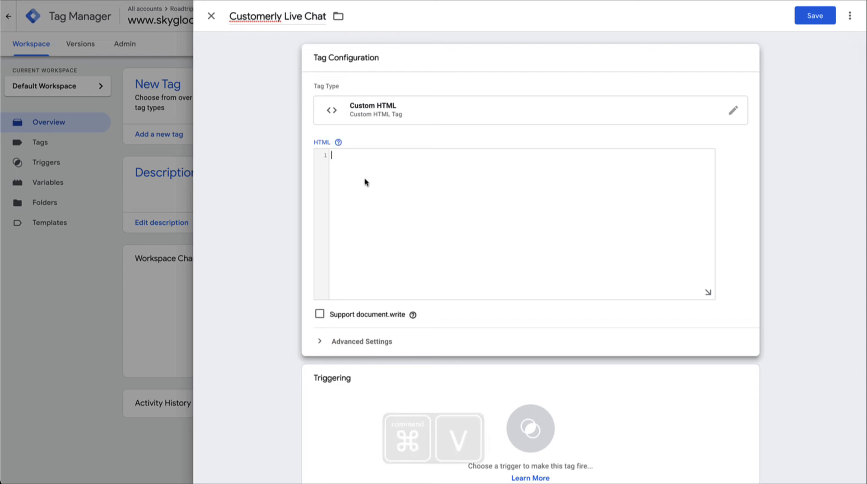
- Paste the Customerly snippet into the HTML field and enable Support document.write
{"action": "key", "text": "cmd+v"}
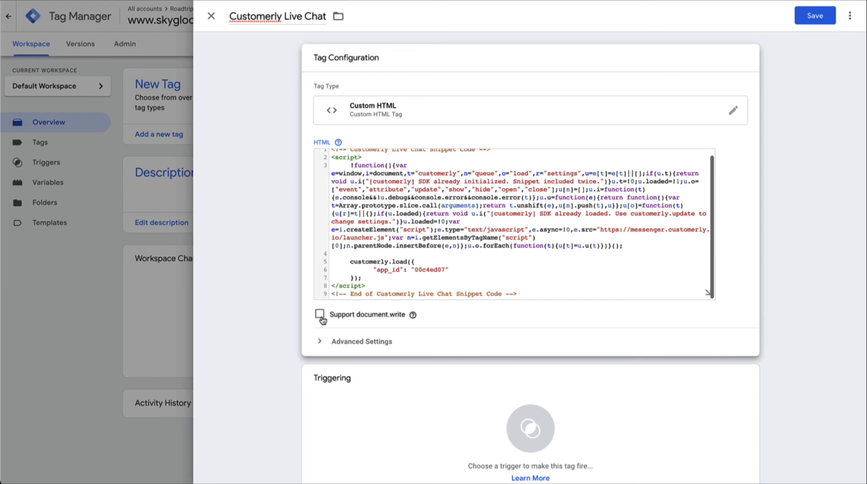
{"action": "left_click", "coordinate": [320, 314]}
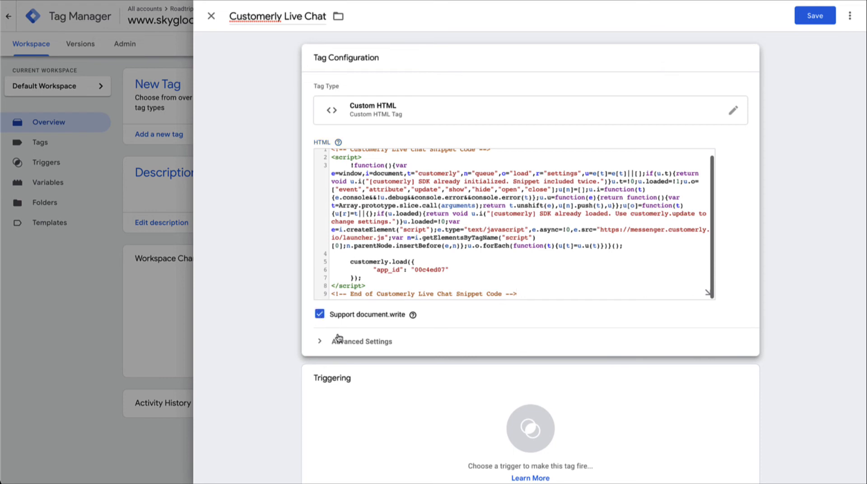
{"action": "scroll", "scroll_direction": "down", "scroll_amount": 3}
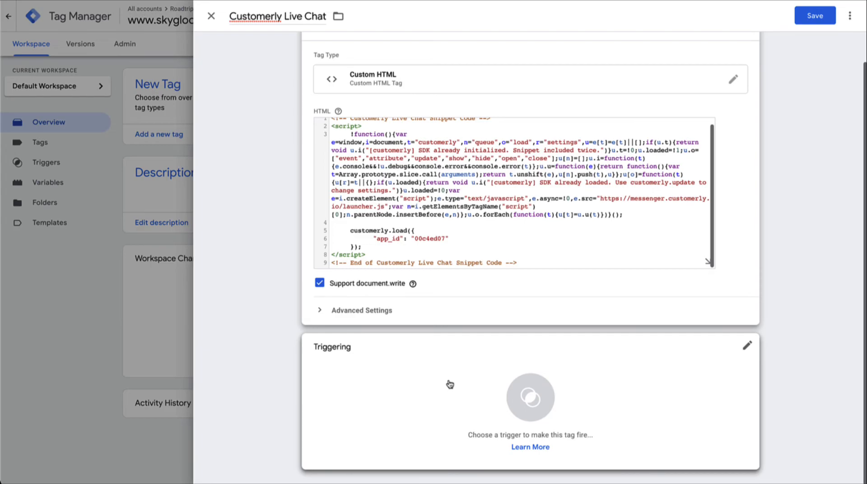
{"action": "left_click", "coordinate": [530, 398]}
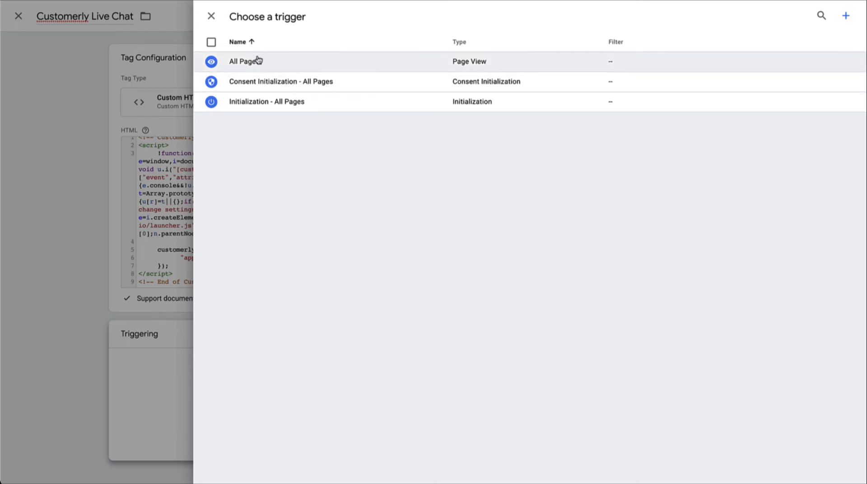
{"action": "mouse_move", "coordinate": [271, 60]}
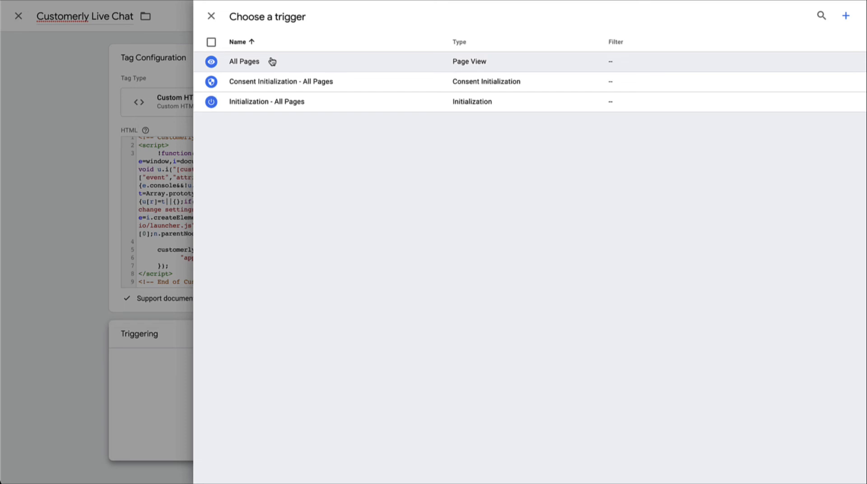
{"action": "mouse_move", "coordinate": [265, 75]}
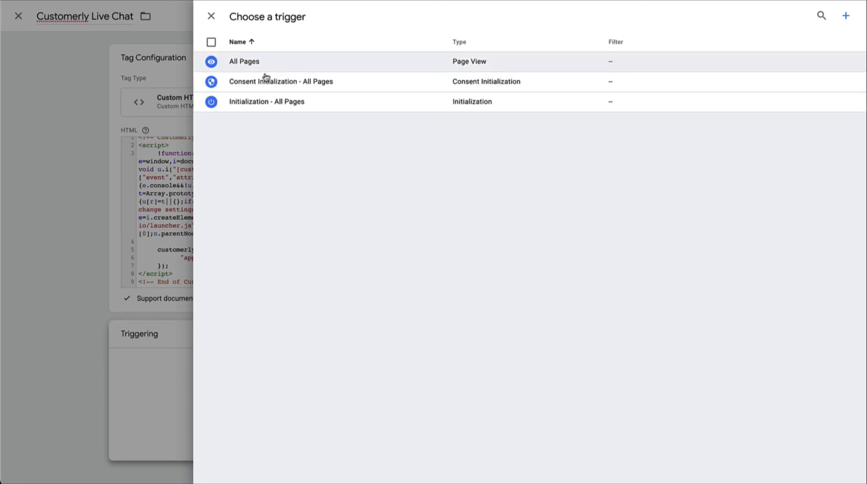
{"action": "mouse_move", "coordinate": [256, 66]}
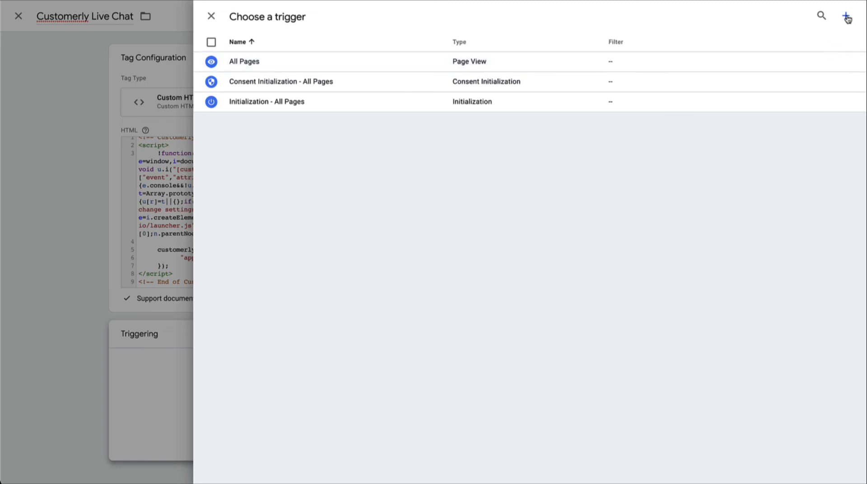
{"action": "mouse_move", "coordinate": [847, 17]}
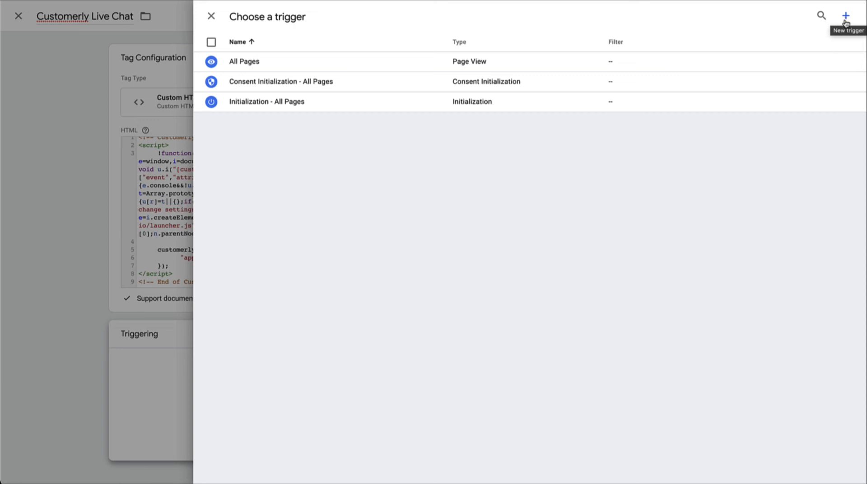
- Create a Page View trigger that fires only when Page URL contains 'pricing'
{"action": "left_click", "coordinate": [845, 16]}
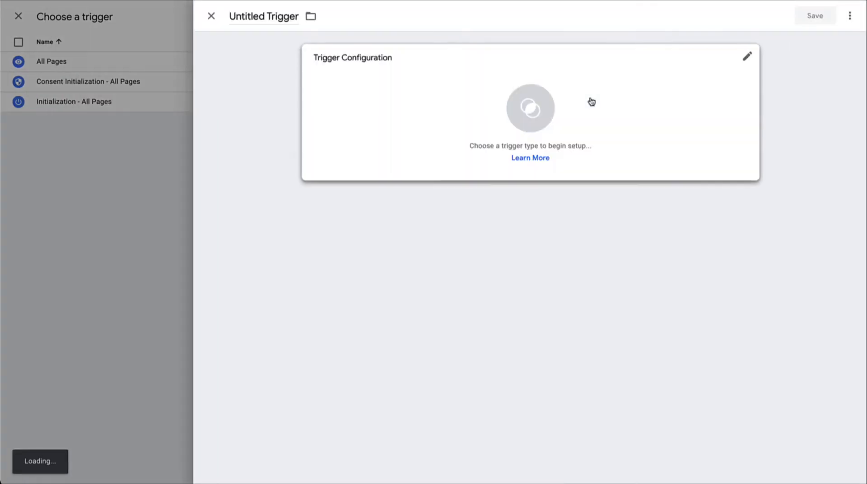
{"action": "left_click", "coordinate": [747, 56]}
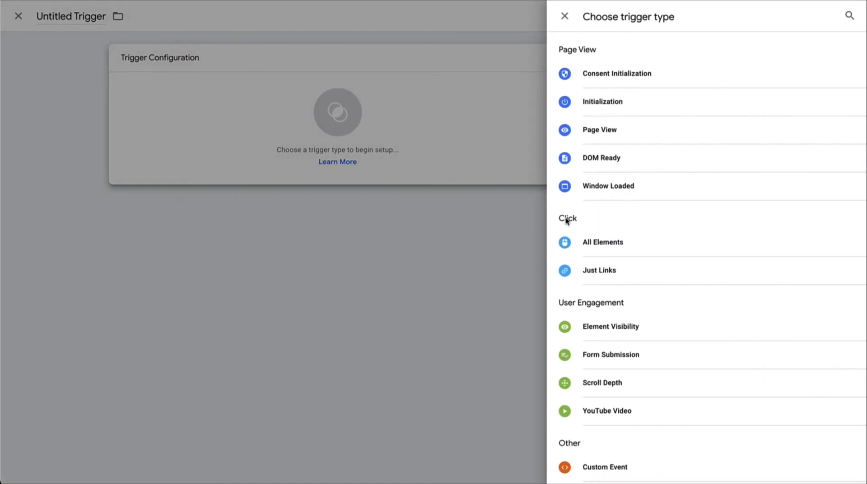
{"action": "mouse_move", "coordinate": [590, 129]}
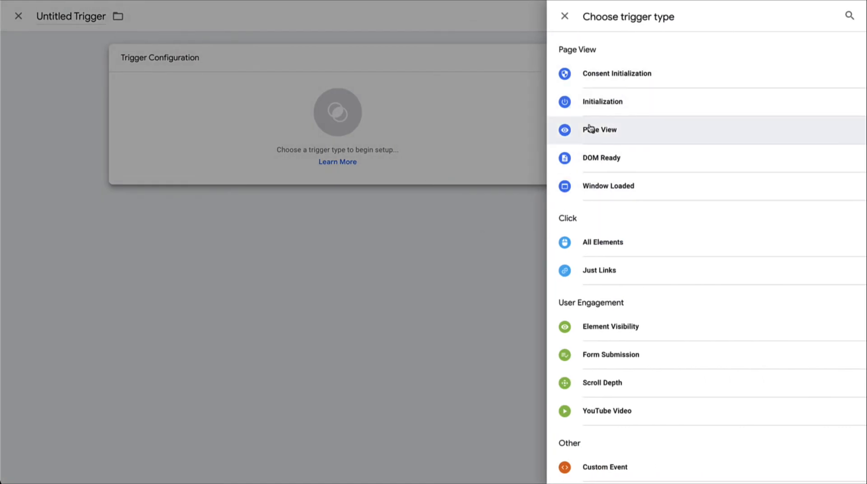
{"action": "left_click", "coordinate": [600, 130]}
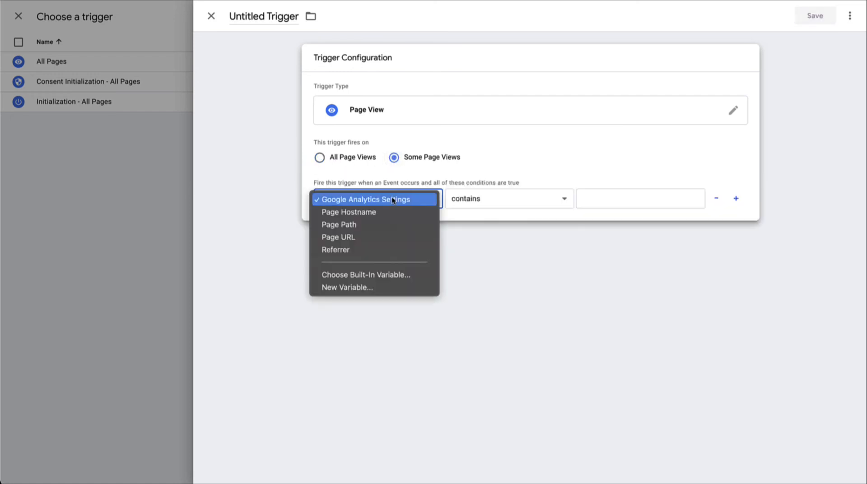
{"action": "left_click", "coordinate": [338, 237]}
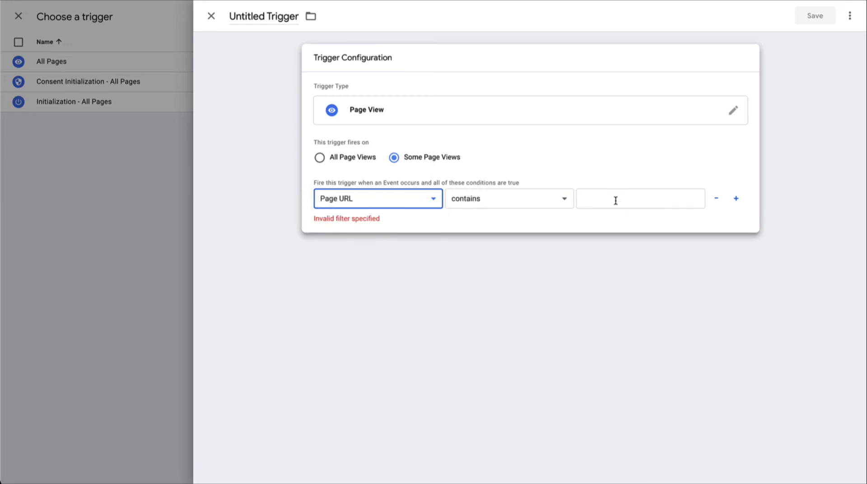
{"action": "type", "text": "pricing"}
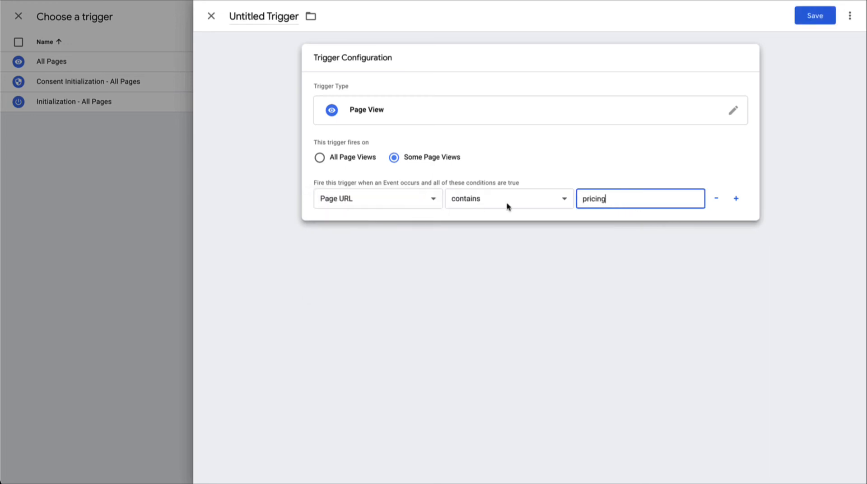
- Rename the new trigger to 'Pricing Page URL'
{"action": "left_click", "coordinate": [263, 16]}
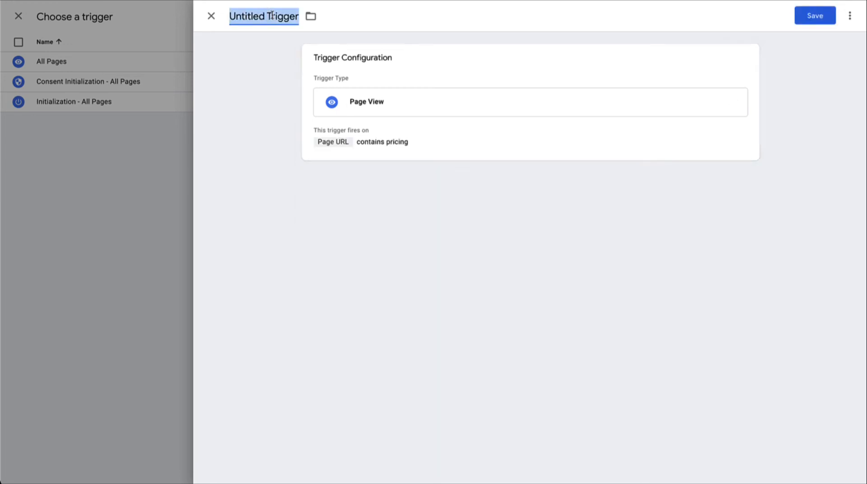
{"action": "type", "text": "Pricing"}
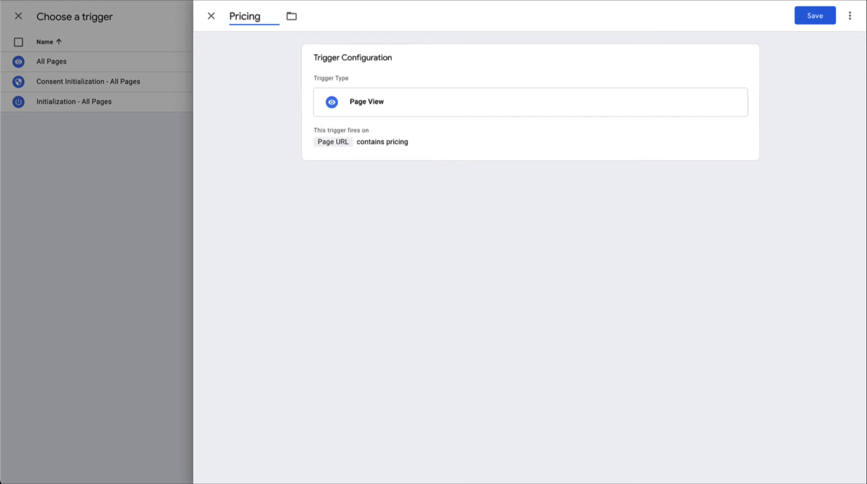
{"action": "type", "text": "Page URL"}
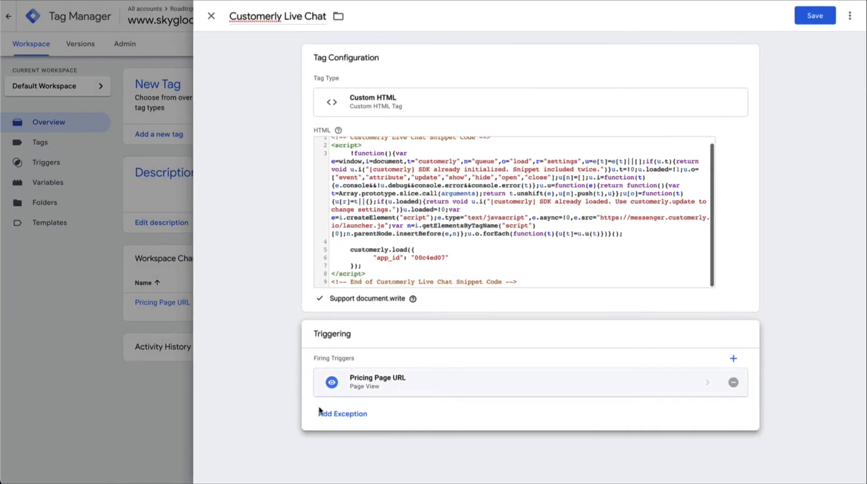
{"action": "mouse_move", "coordinate": [415, 345]}
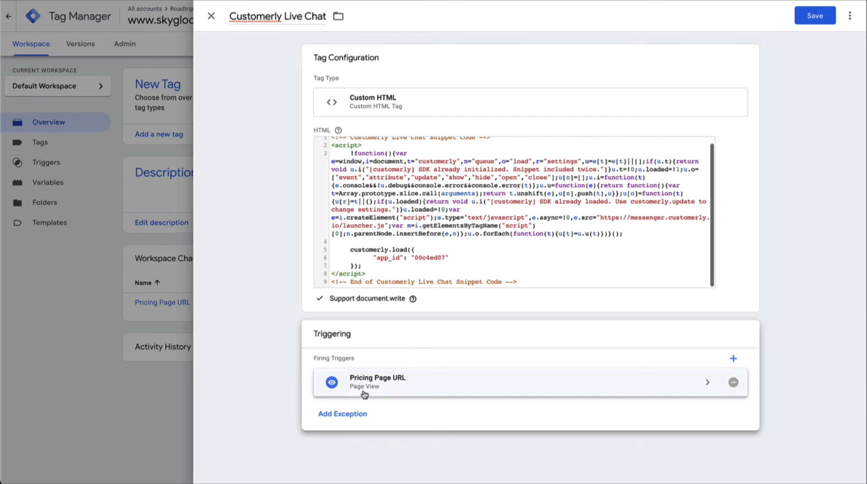
{"action": "mouse_move", "coordinate": [593, 397]}
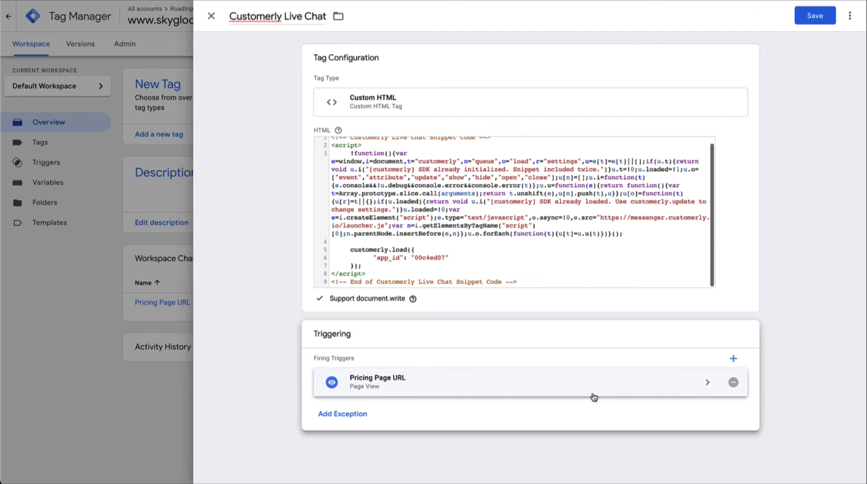
- Replace the Pricing Page URL trigger with All Pages and save the tag
{"action": "left_click", "coordinate": [732, 382]}
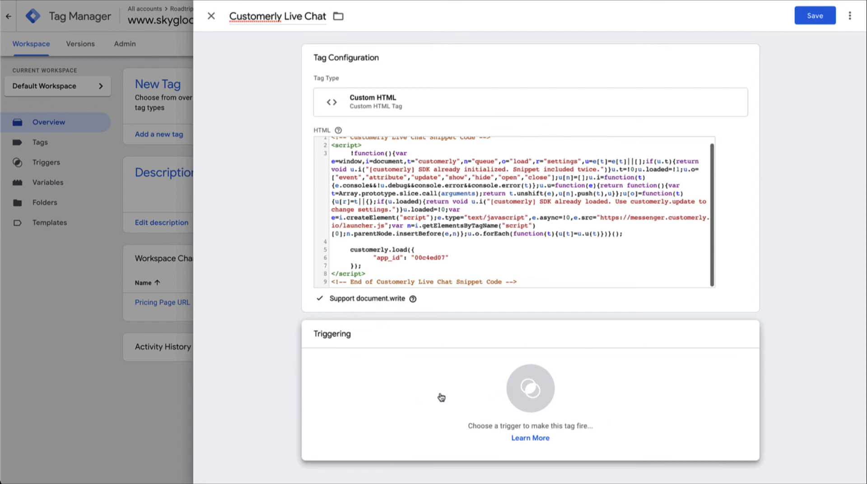
{"action": "left_click", "coordinate": [530, 388]}
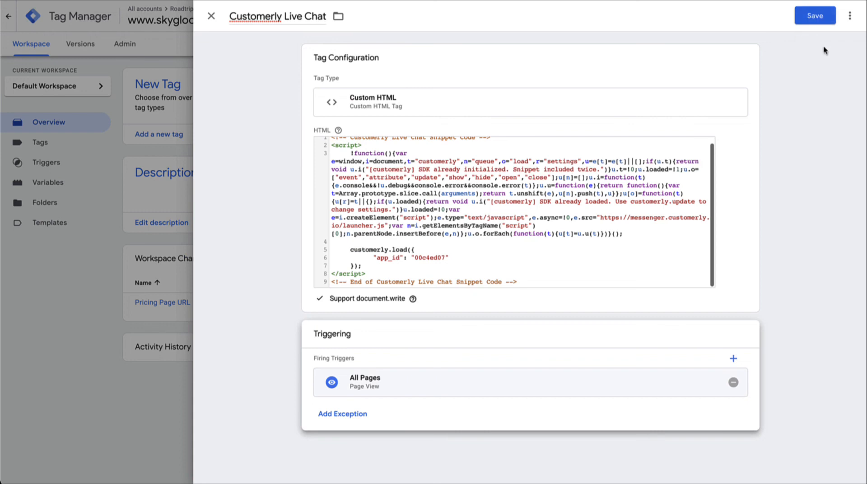
{"action": "left_click", "coordinate": [814, 15]}
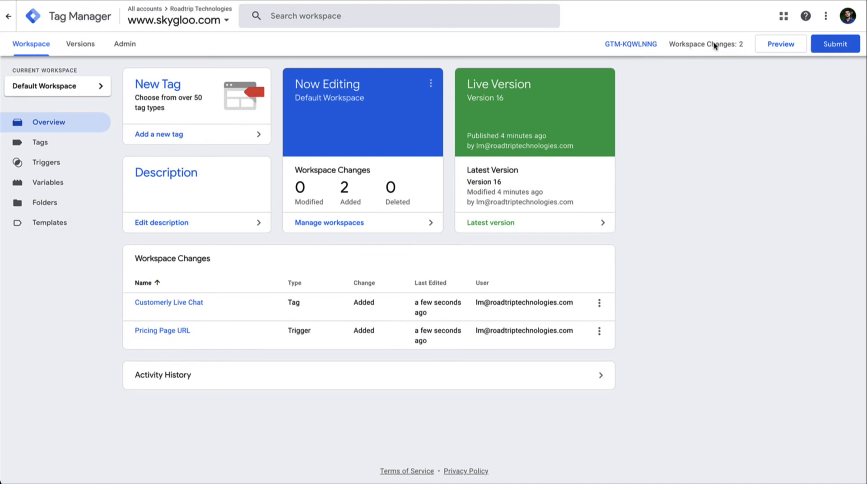
- Submit and publish the workspace changes as version 'Add Live chat'
{"action": "left_click", "coordinate": [835, 44]}
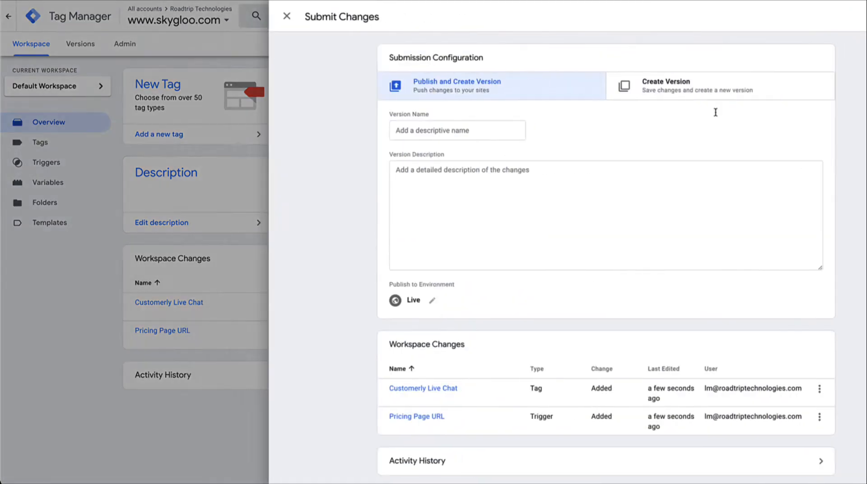
{"action": "type", "text": "Add"}
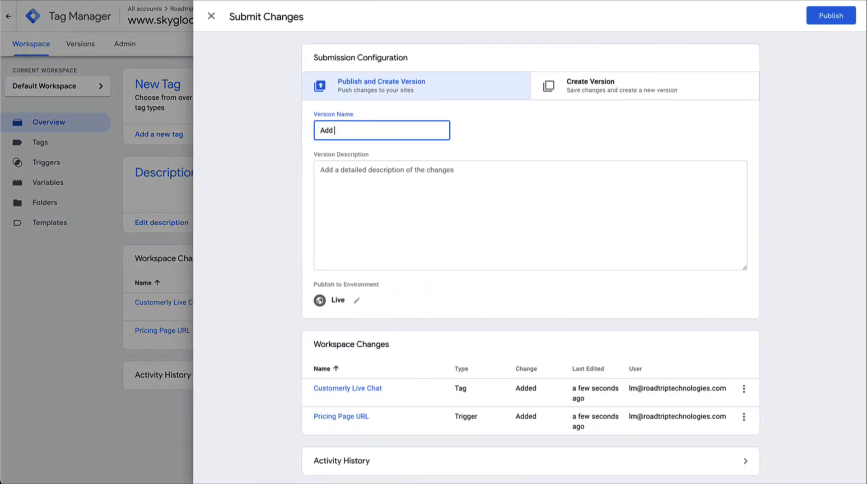
{"action": "type", "text": "Live chat"}
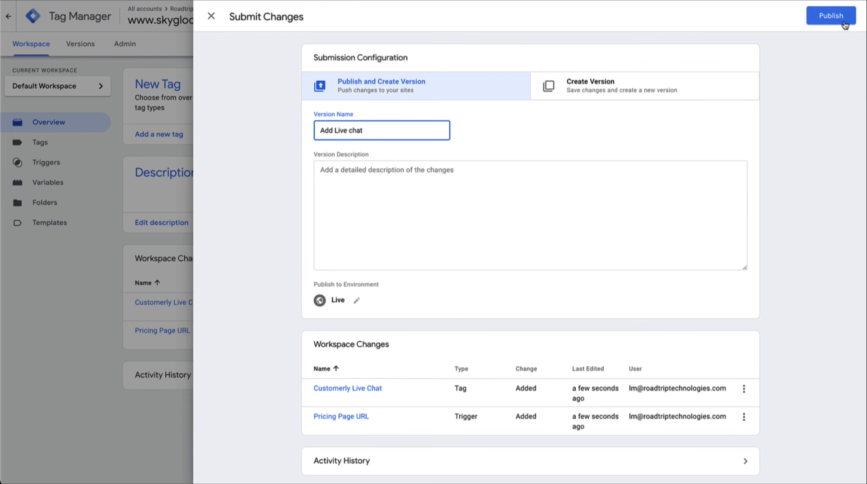
{"action": "left_click", "coordinate": [831, 15]}
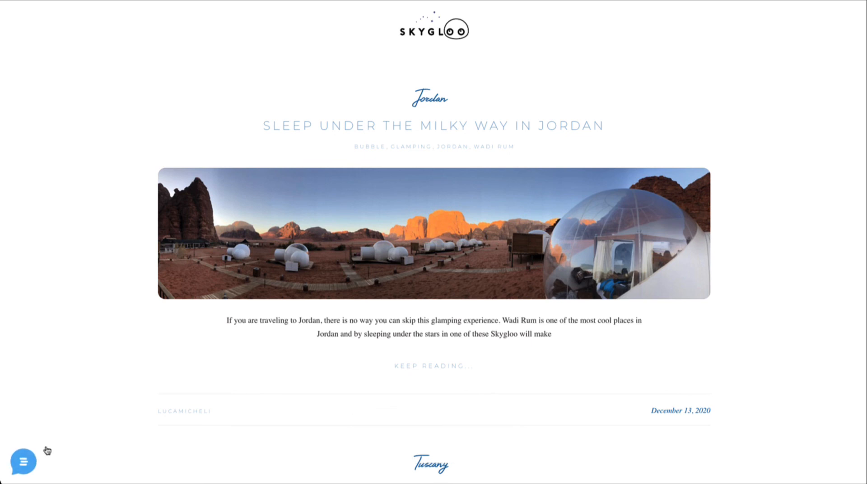
{"action": "left_click", "coordinate": [23, 462]}
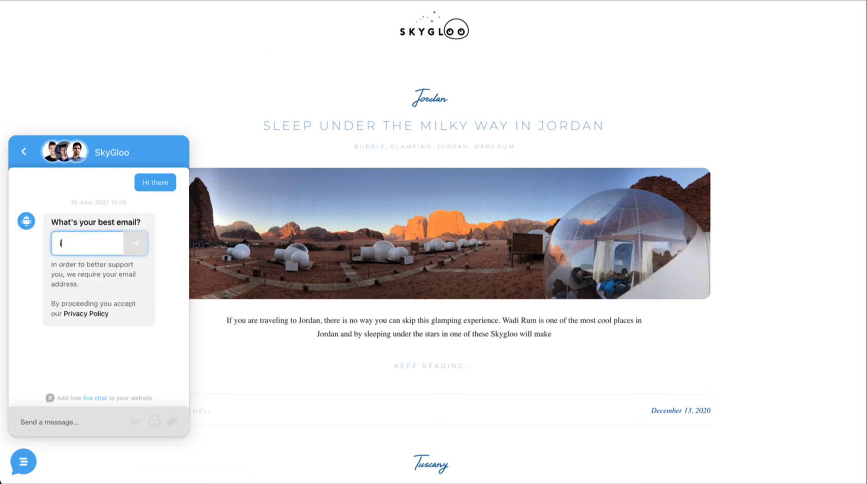
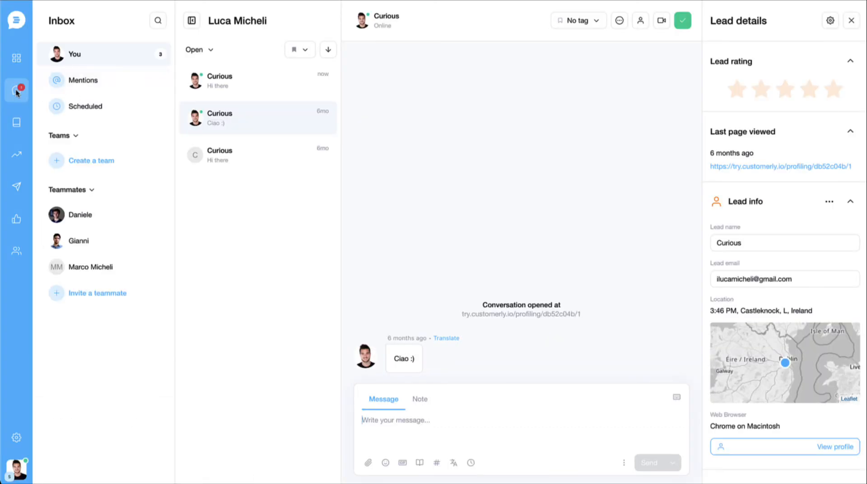
- Open the newest website conversation, rename its lead 'Luca' and reply 'Hi there'
{"action": "left_click", "coordinate": [257, 80]}
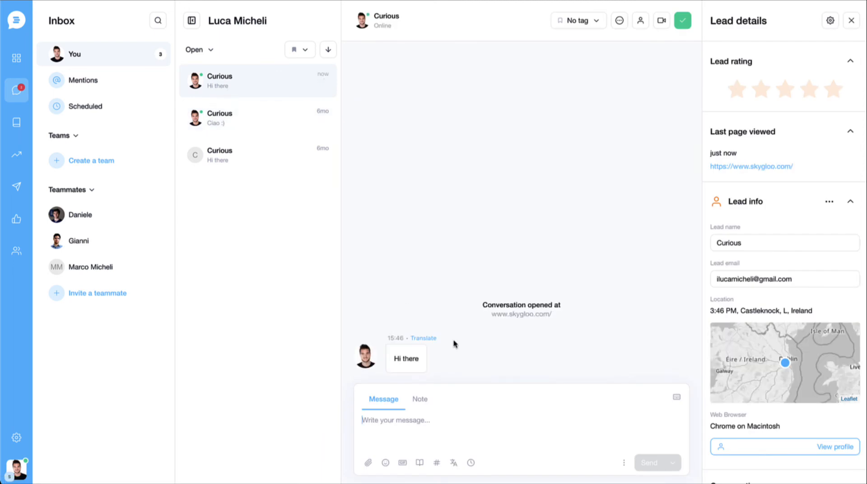
{"action": "mouse_move", "coordinate": [555, 387]}
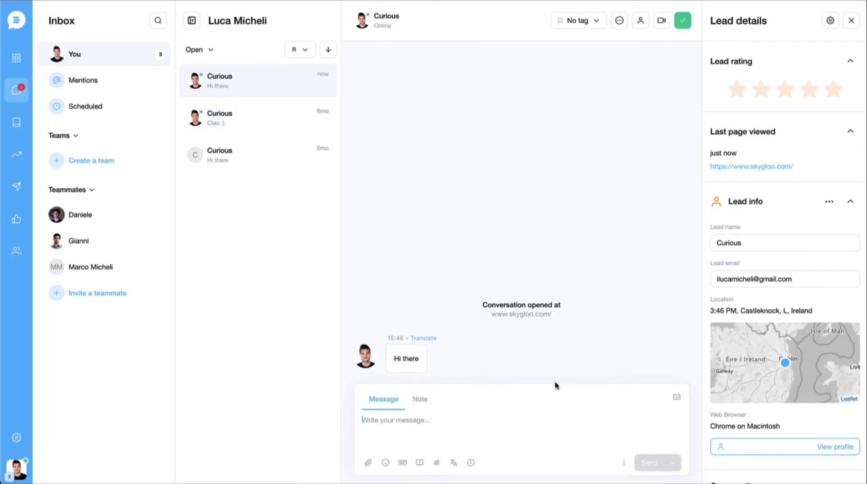
{"action": "mouse_move", "coordinate": [718, 269]}
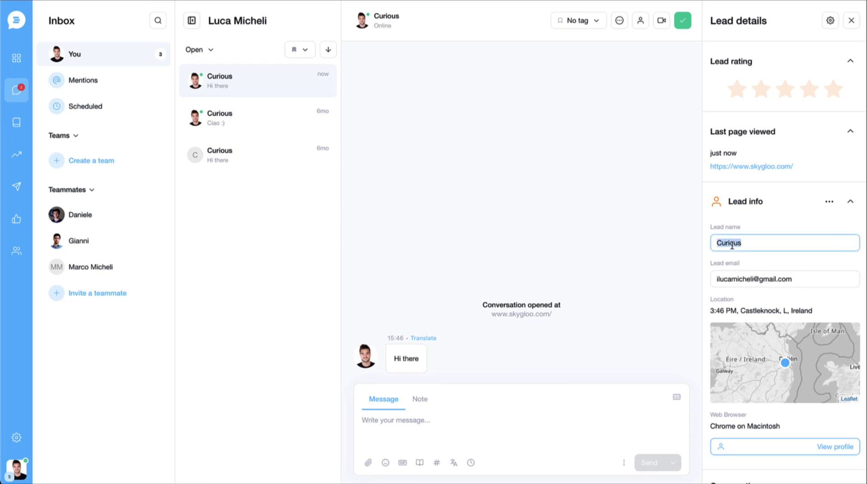
{"action": "type", "text": "Luca"}
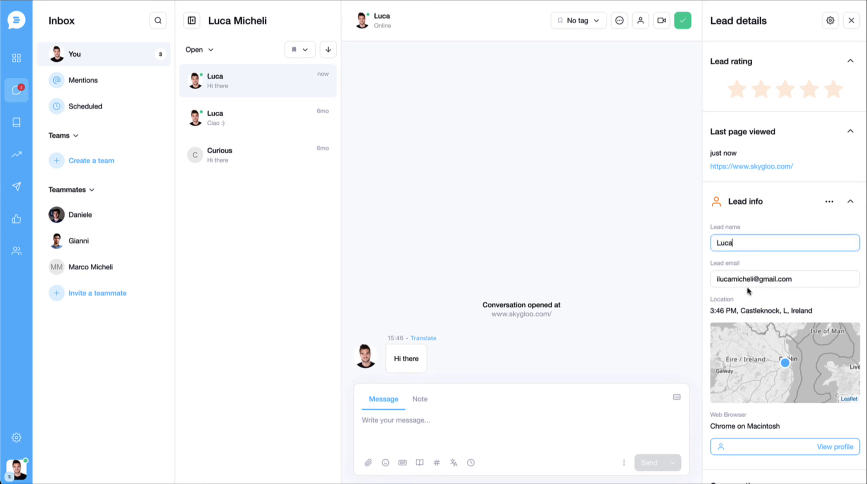
{"action": "type", "text": "Hi"}
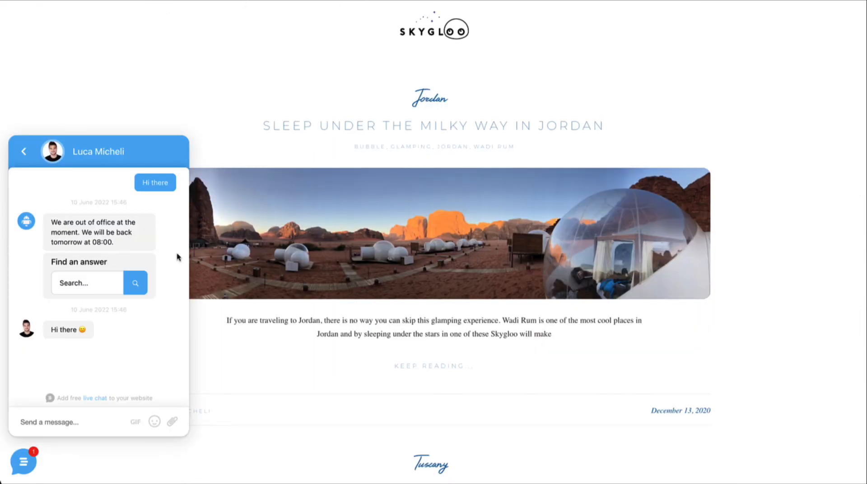
{"action": "mouse_move", "coordinate": [130, 422]}
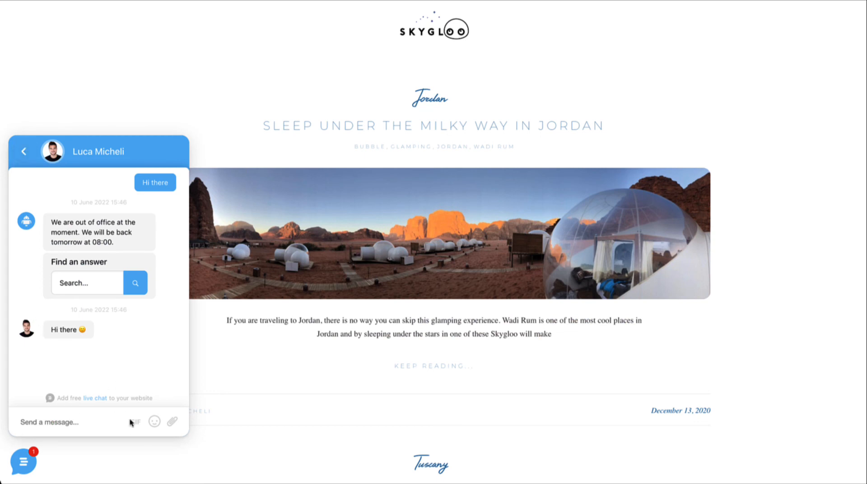